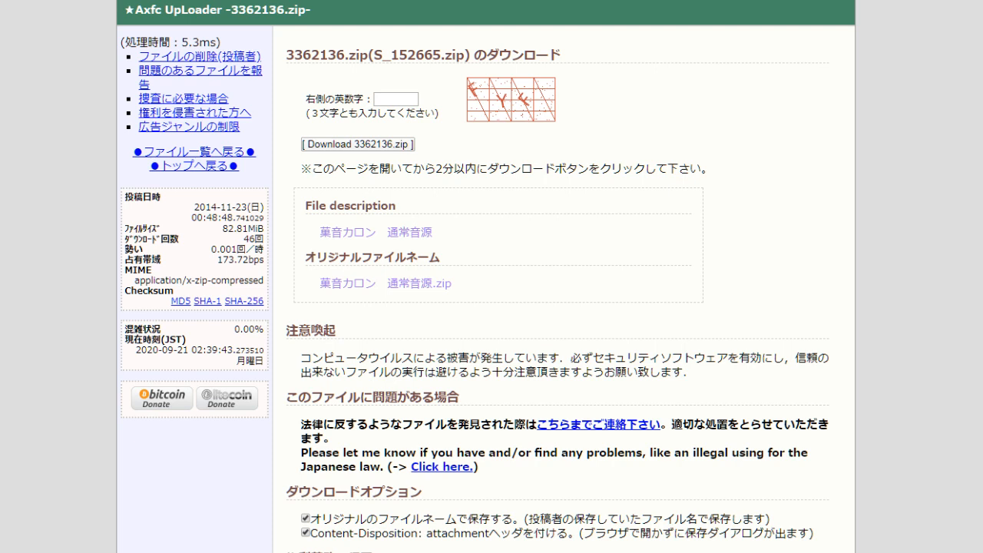
mouse_move(436, 142)
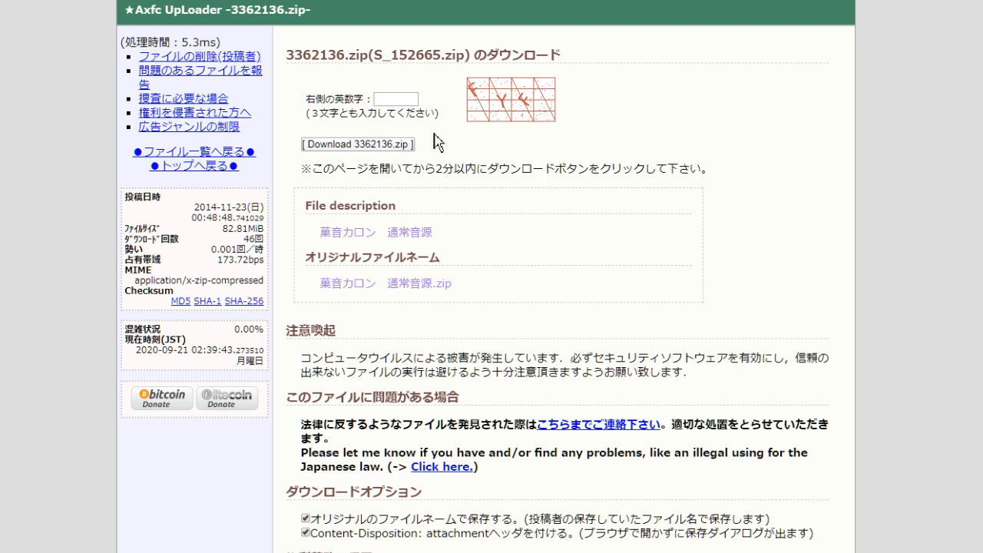
mouse_move(332, 86)
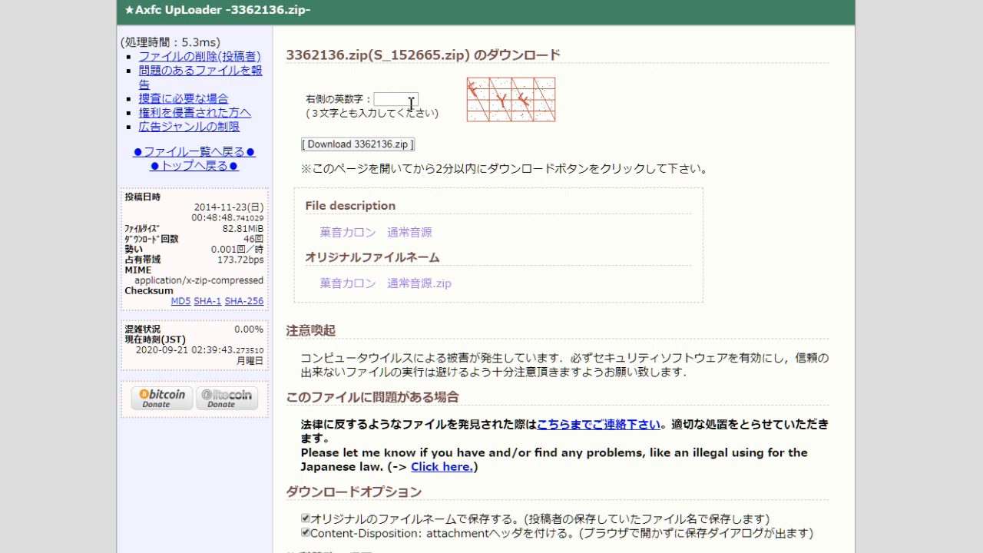
- Answer the captcha with 'FYF' and request the 3362136.zip download
left_click(396, 98)
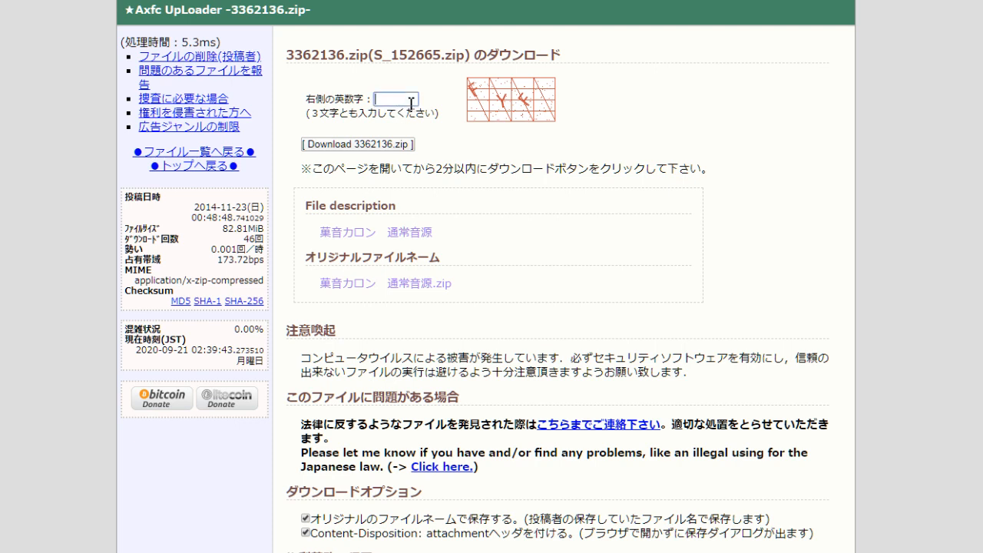
mouse_move(459, 101)
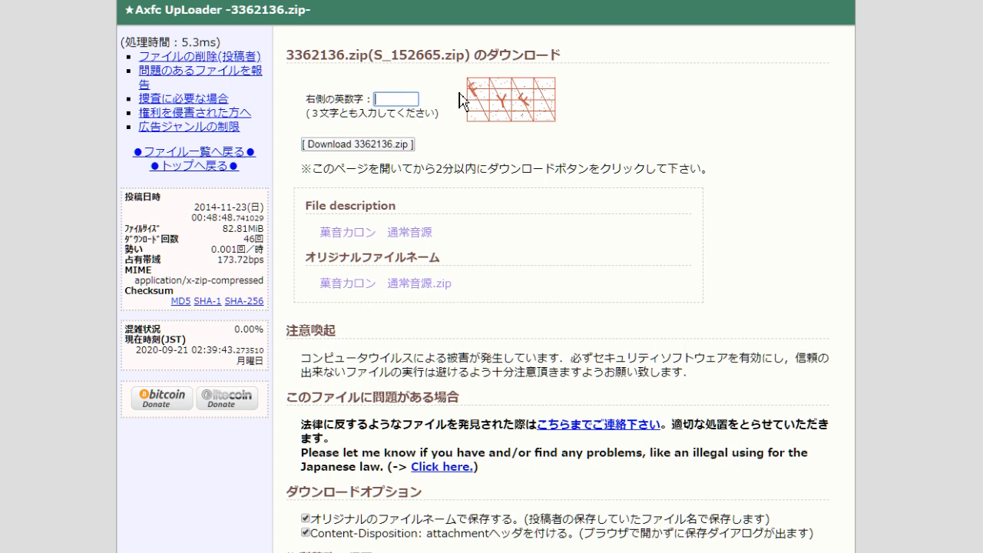
left_click(396, 98)
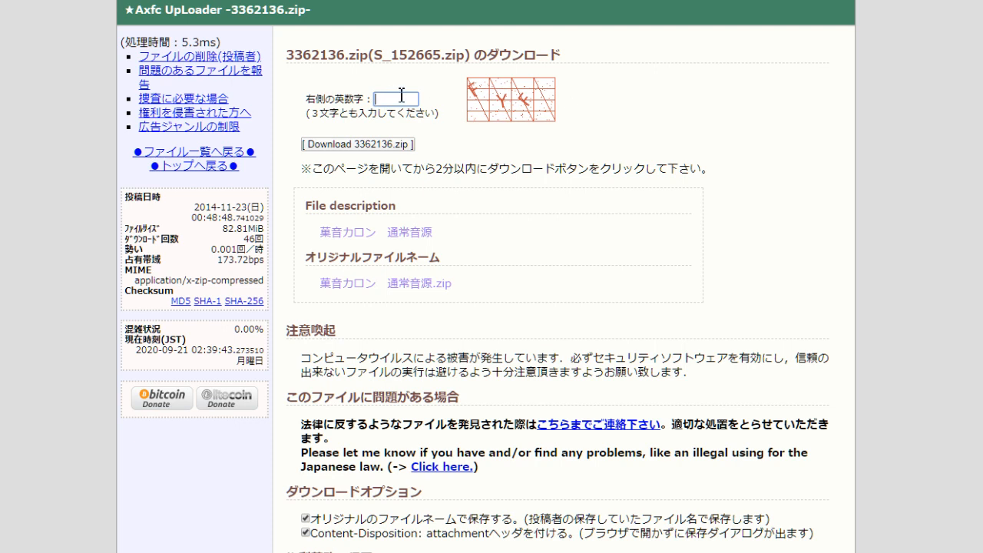
type("FY")
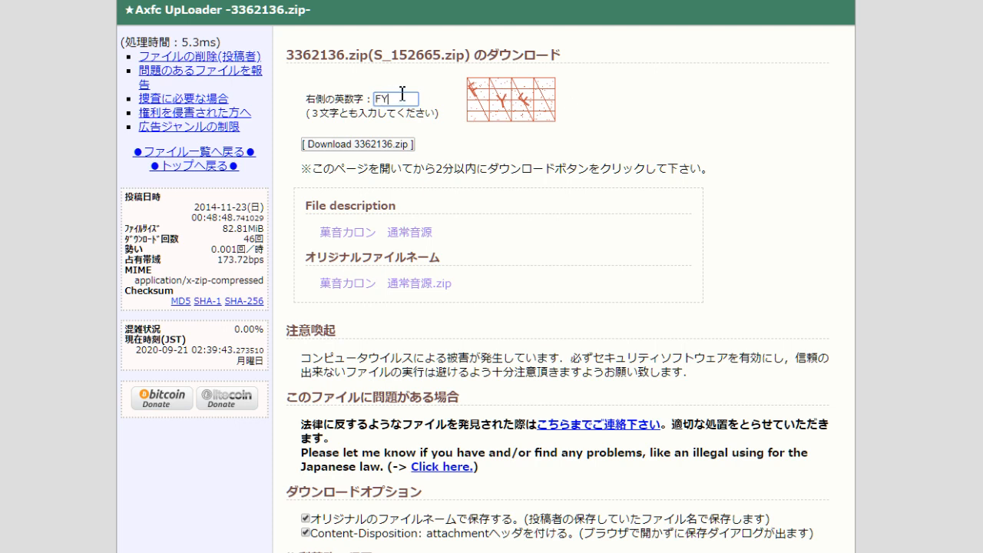
type("F")
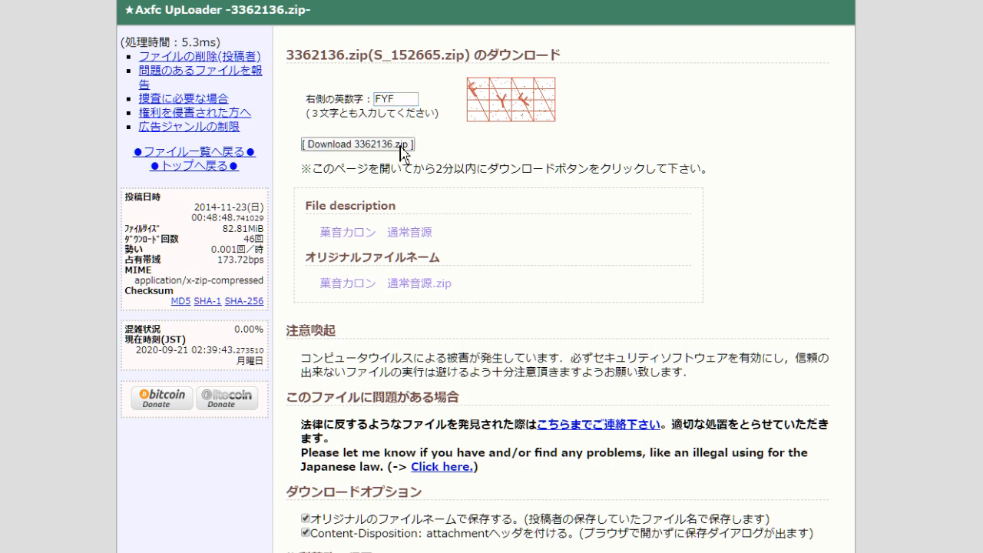
left_click(358, 144)
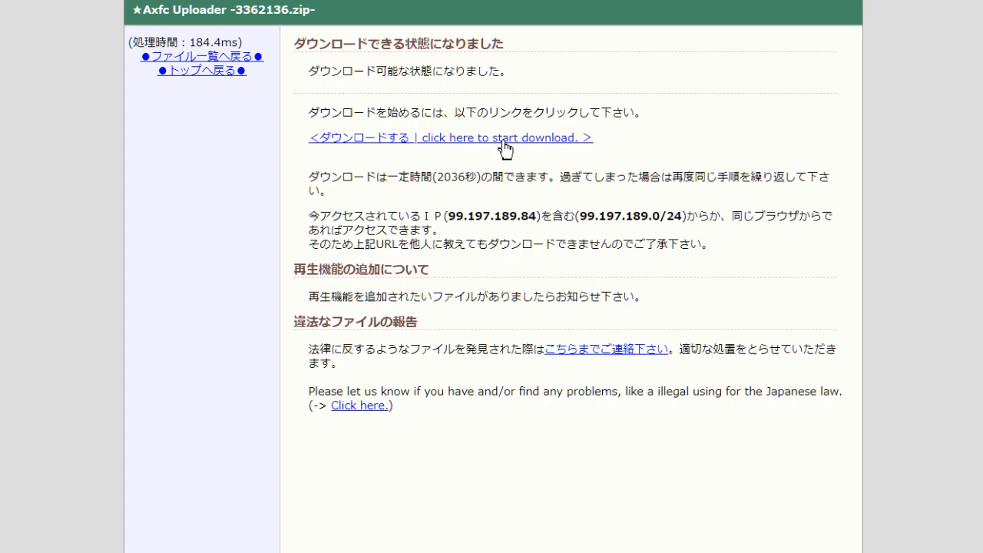
- Follow the start-download link so the 'download starting' page for 3362136.zip appears
left_click(449, 138)
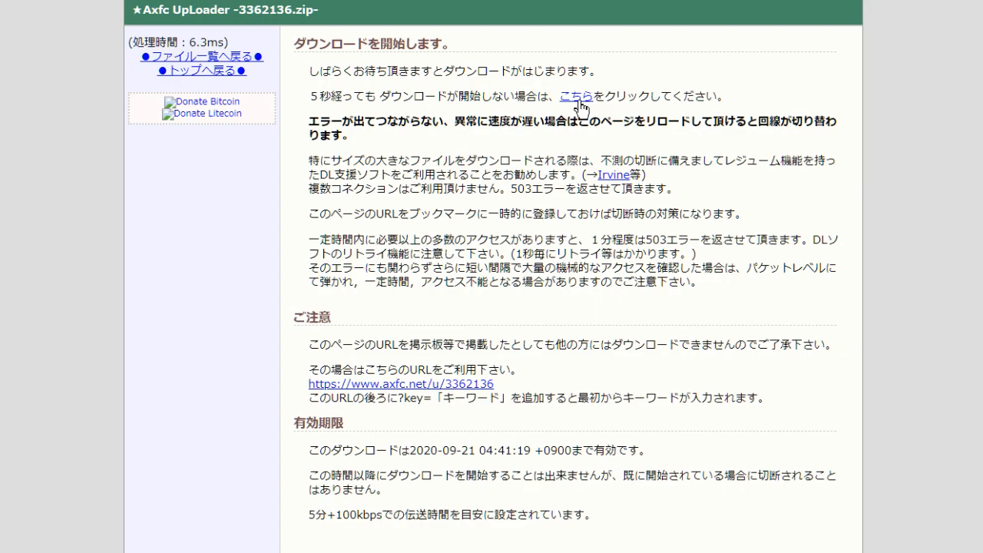
- Retry the 3362136.zip download via the 'こちら' link, landing on ERR_INVALID_RESPONSE
left_click(577, 95)
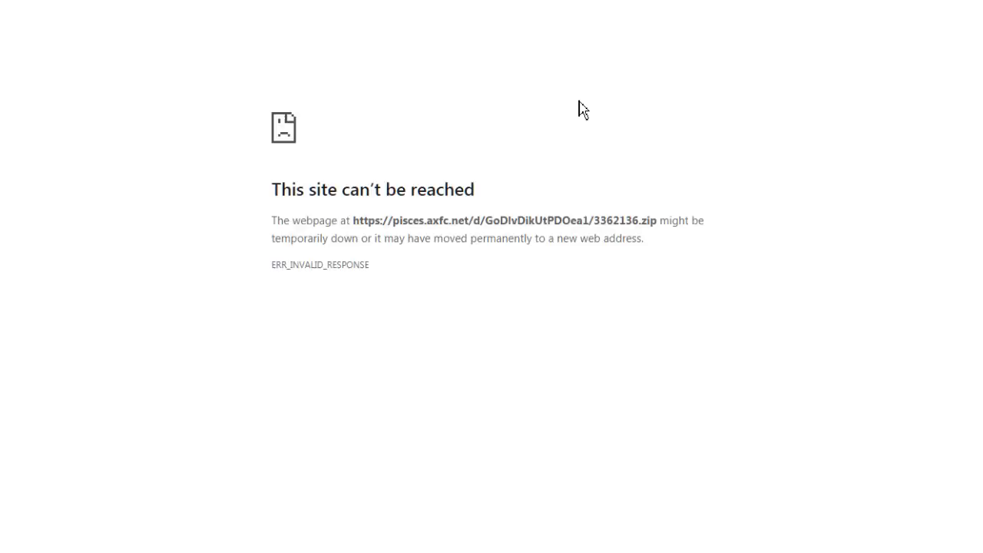
mouse_move(464, 275)
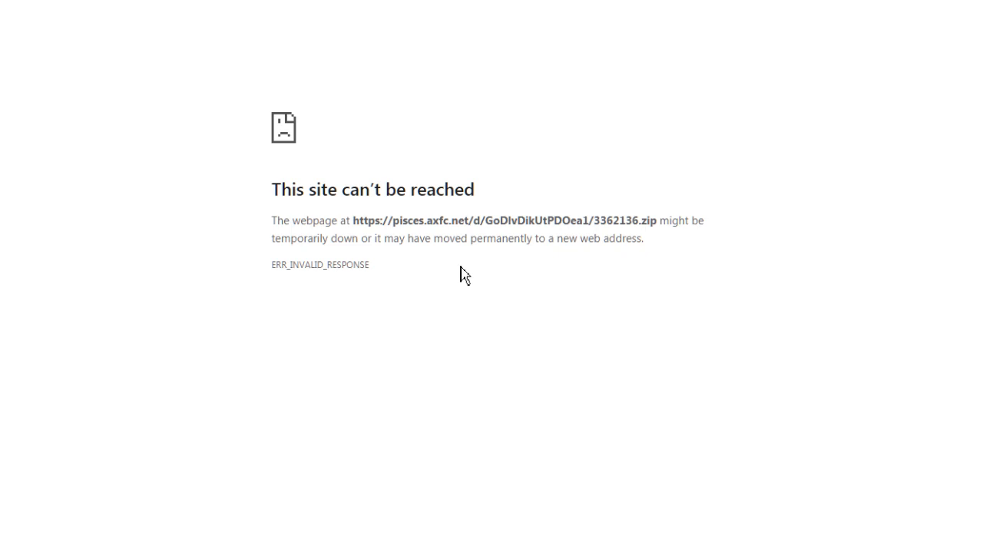
mouse_move(645, 399)
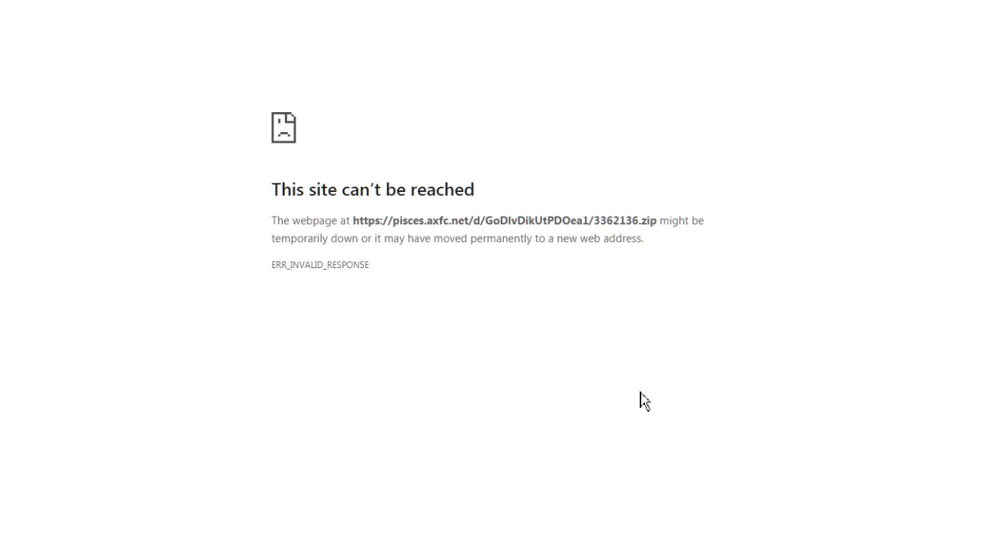
mouse_move(663, 409)
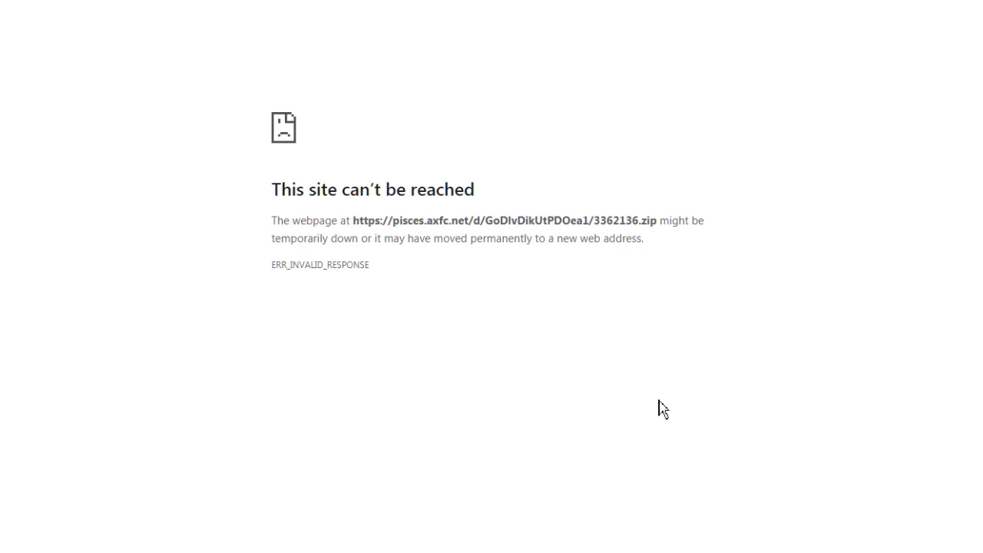